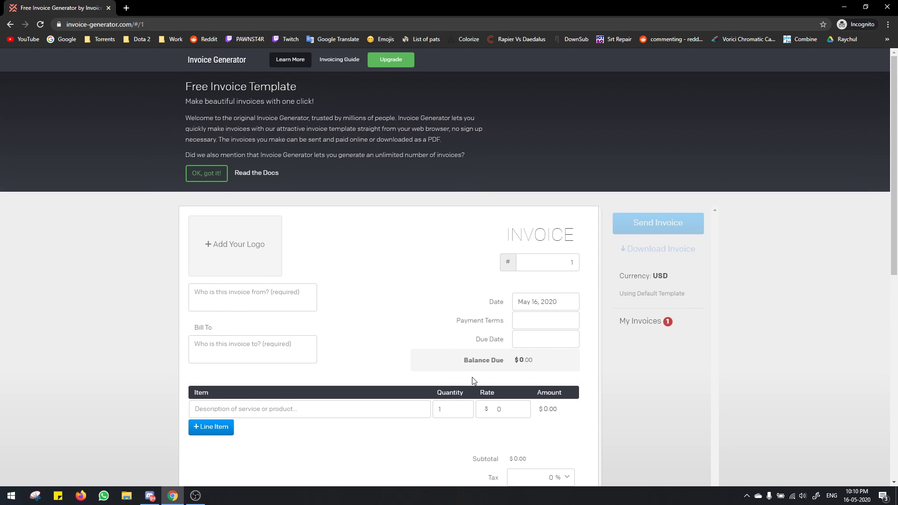
pyautogui.moveTo(136, 47)
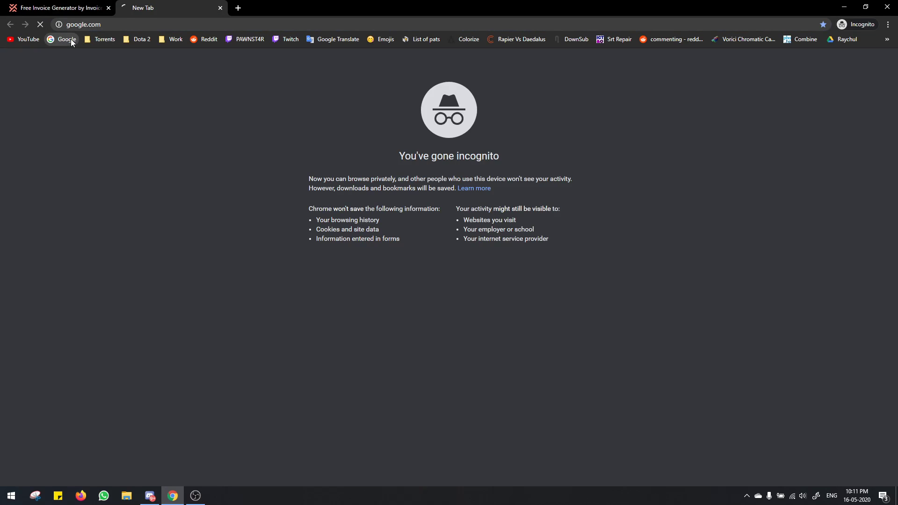
# Search Google for 'invoice generator' and go to invoice-generator.com.
pyautogui.write('invoice generator')
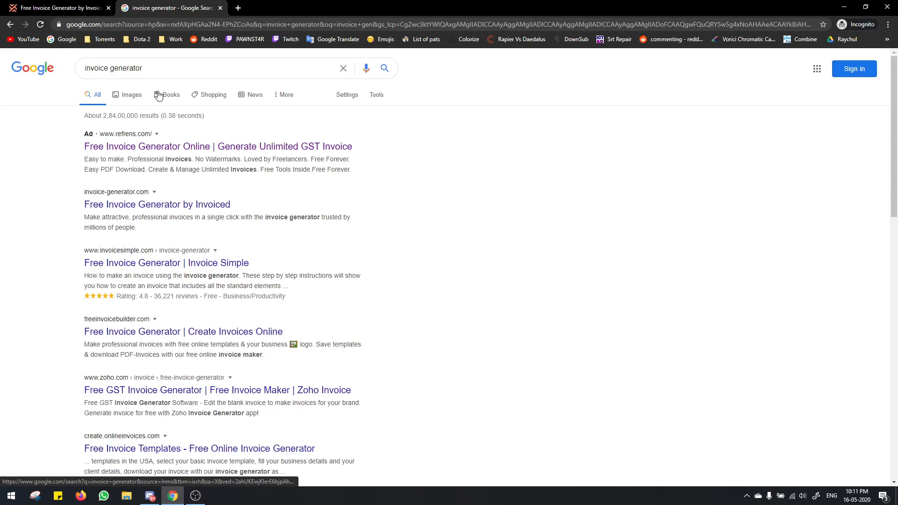
pyautogui.click(157, 205)
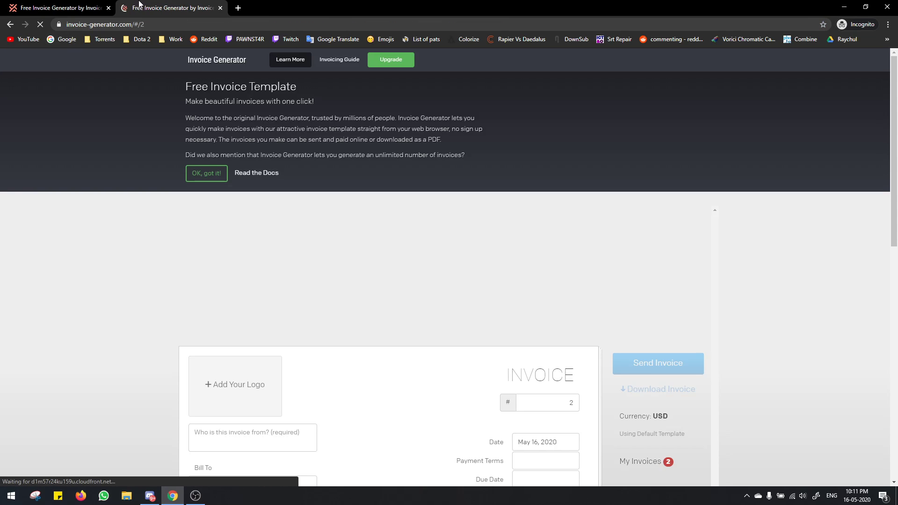
# Change the invoice number field from 2 to 1.
pyautogui.scroll(-3)
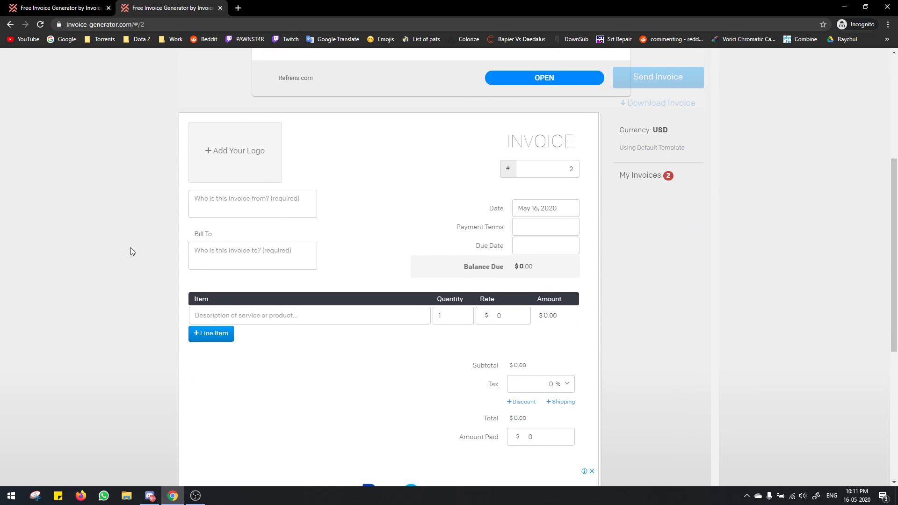
pyautogui.click(547, 168)
pyautogui.write('1')
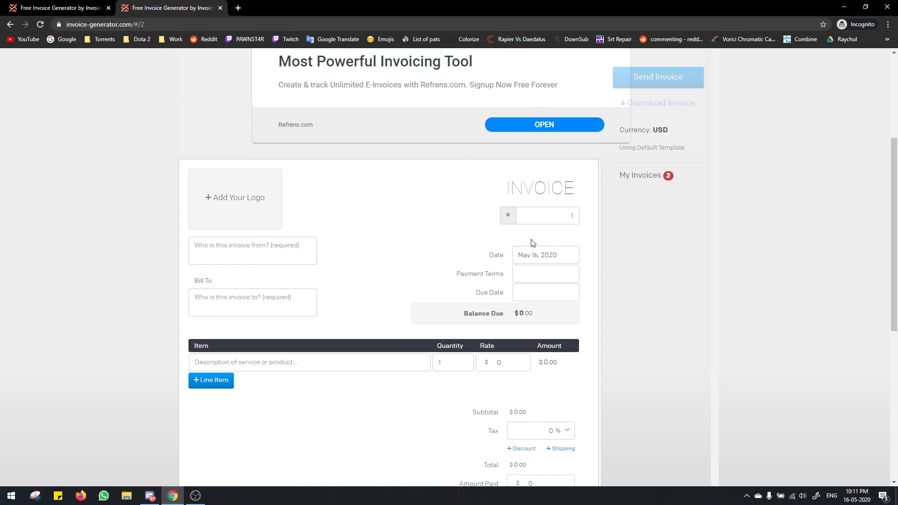
pyautogui.scroll(-3)
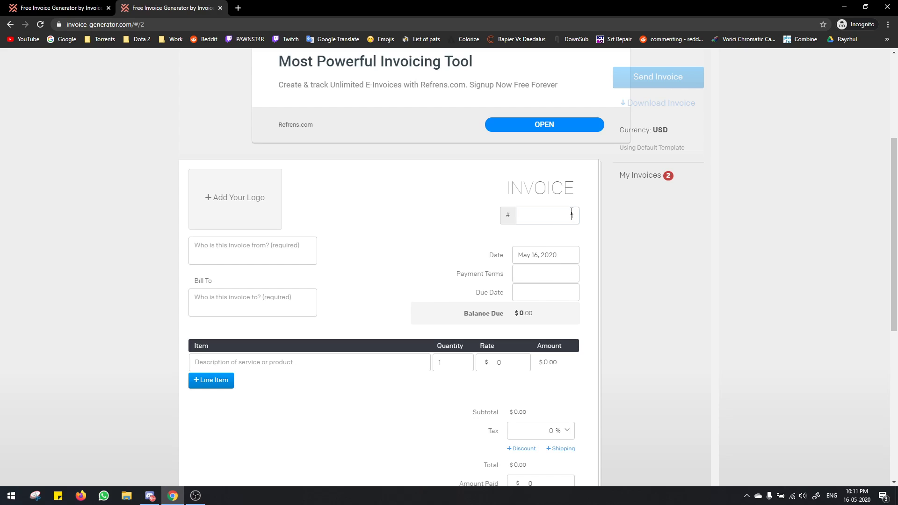
pyautogui.write('2')
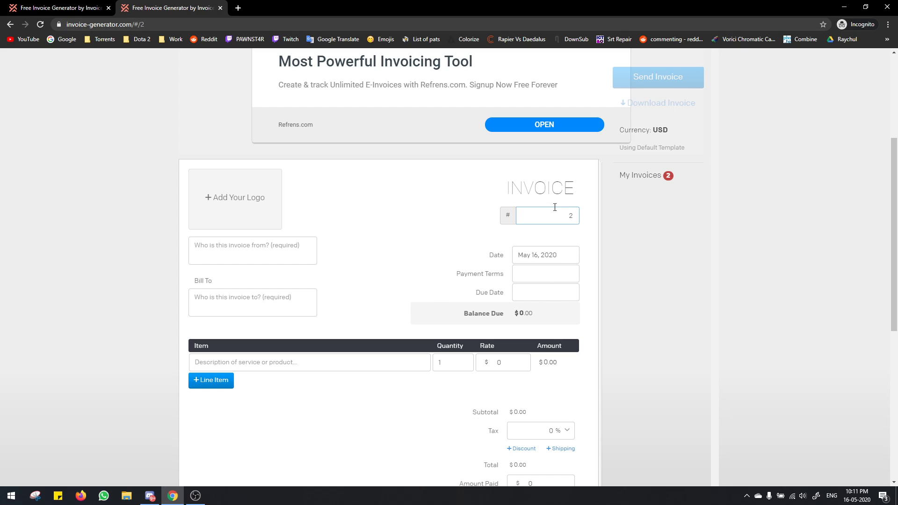
pyautogui.write('1')
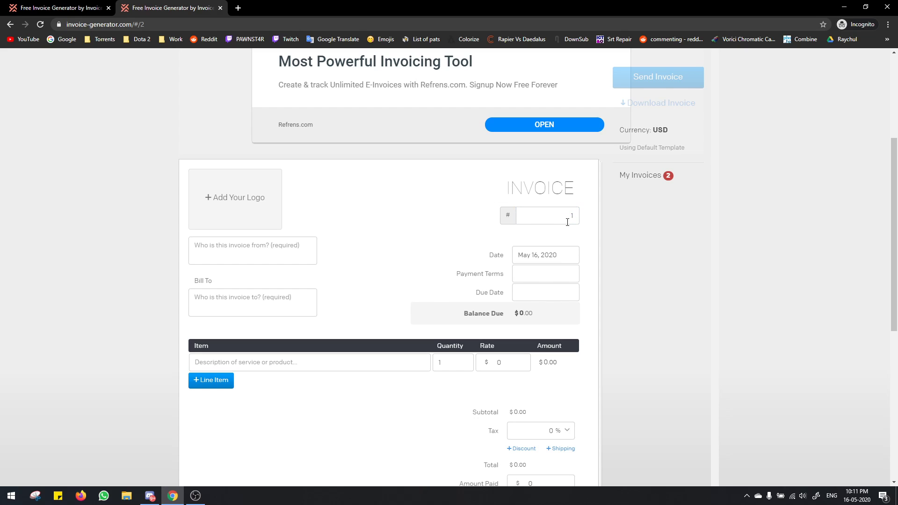
pyautogui.moveTo(408, 212)
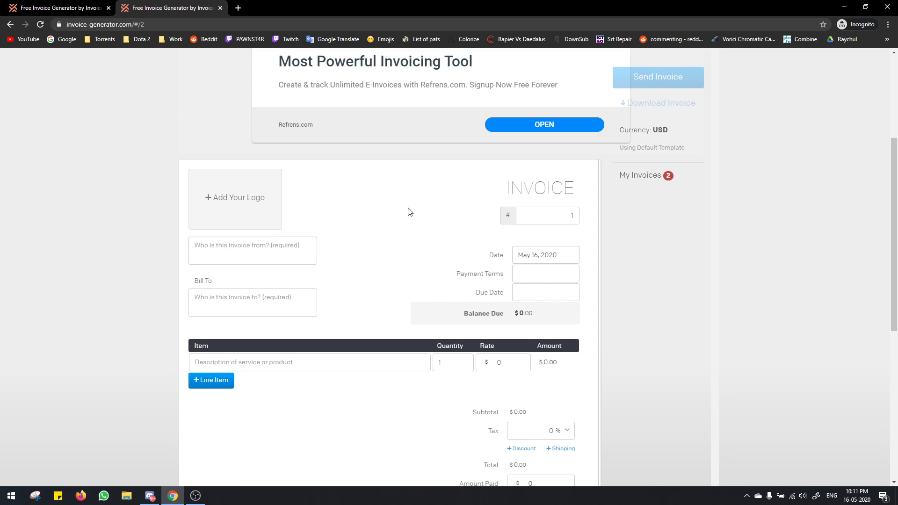
# Add the pink character image as the invoice logo.
pyautogui.click(233, 197)
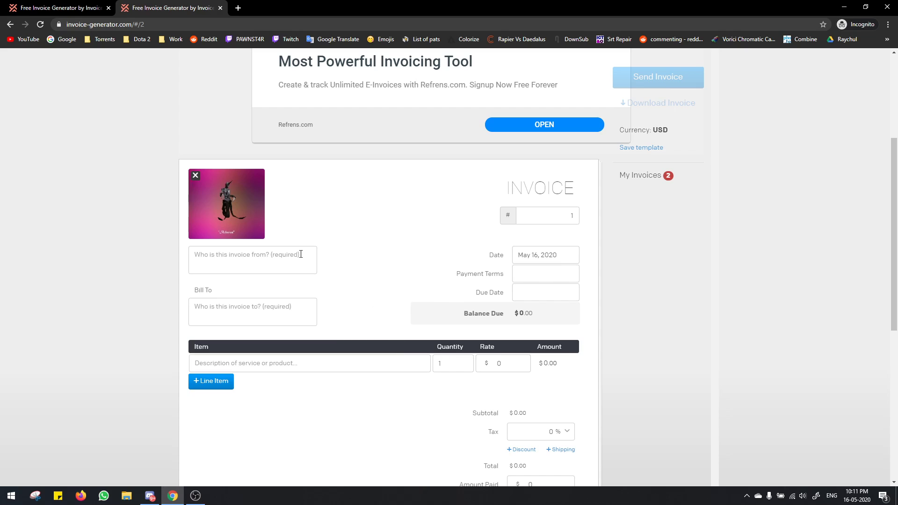
pyautogui.moveTo(343, 273)
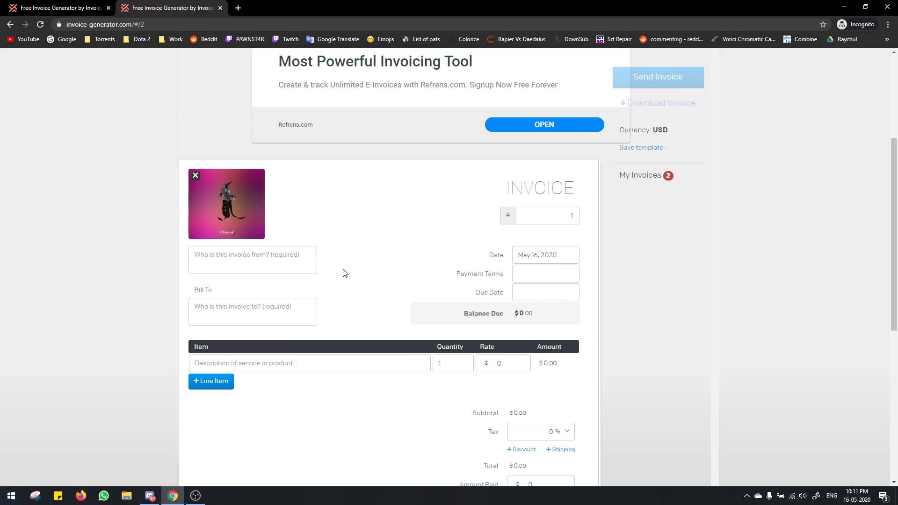
pyautogui.moveTo(248, 185)
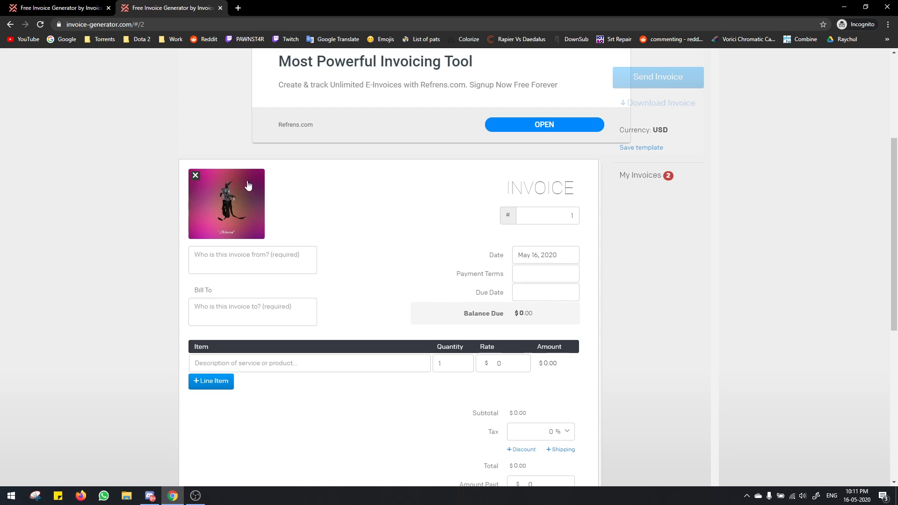
pyautogui.moveTo(297, 216)
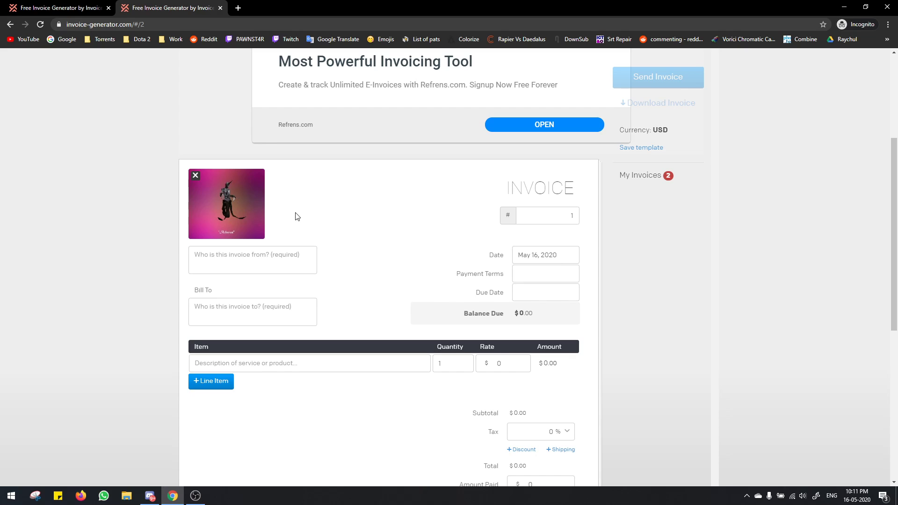
pyautogui.moveTo(338, 205)
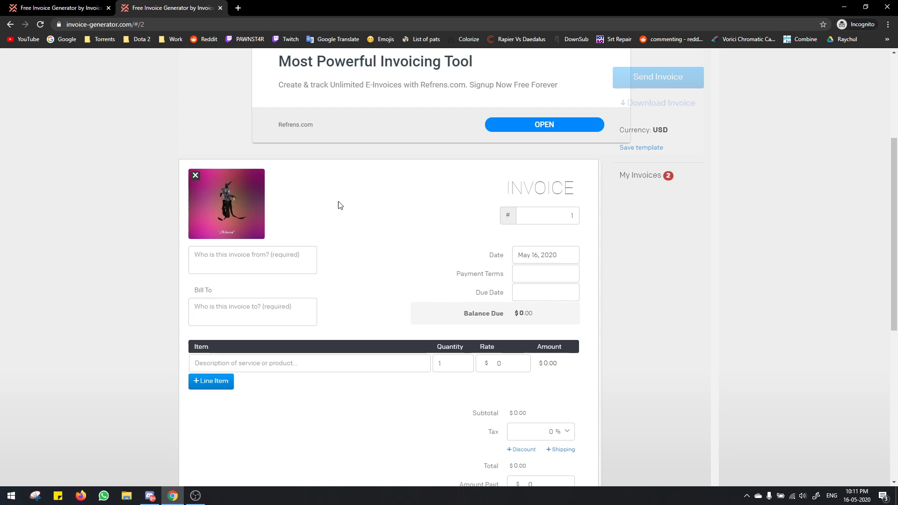
pyautogui.moveTo(341, 208)
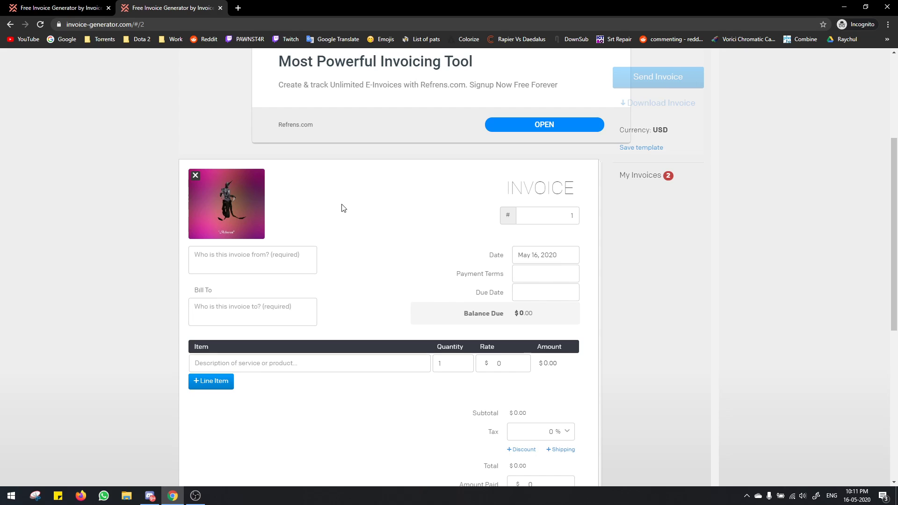
pyautogui.moveTo(333, 213)
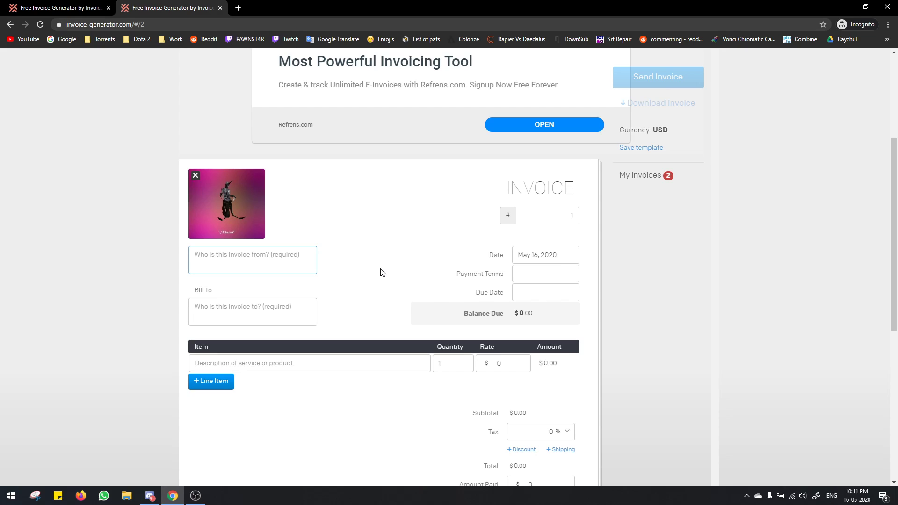
# Enter Pawn's Tournaments as the invoice sender.
pyautogui.write('P')
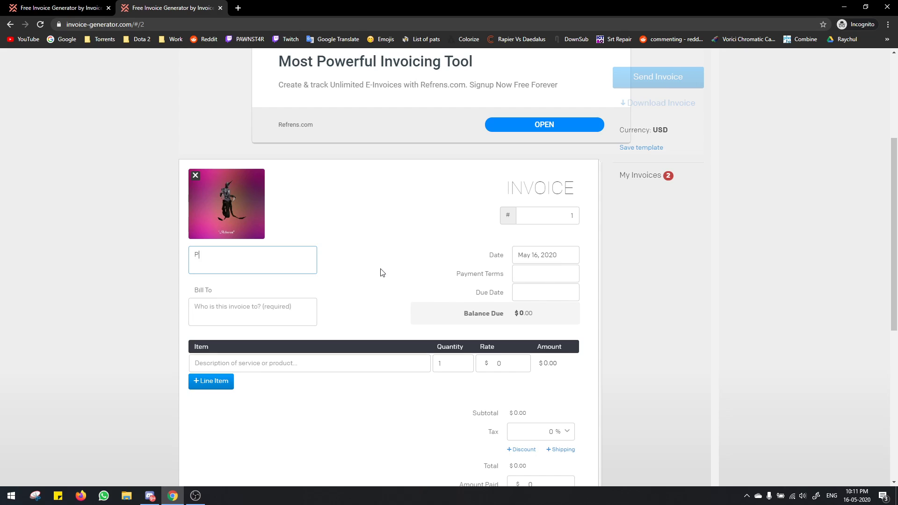
pyautogui.write("awn's")
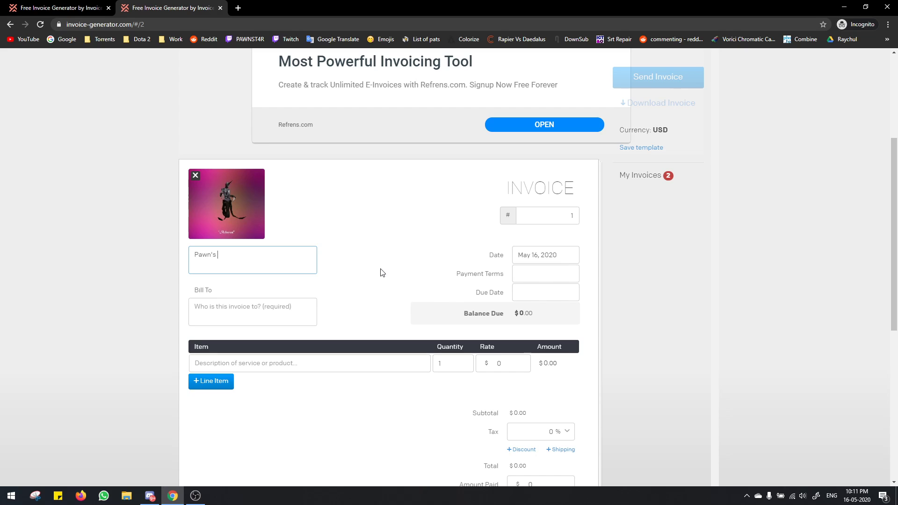
pyautogui.write('Tournaments')
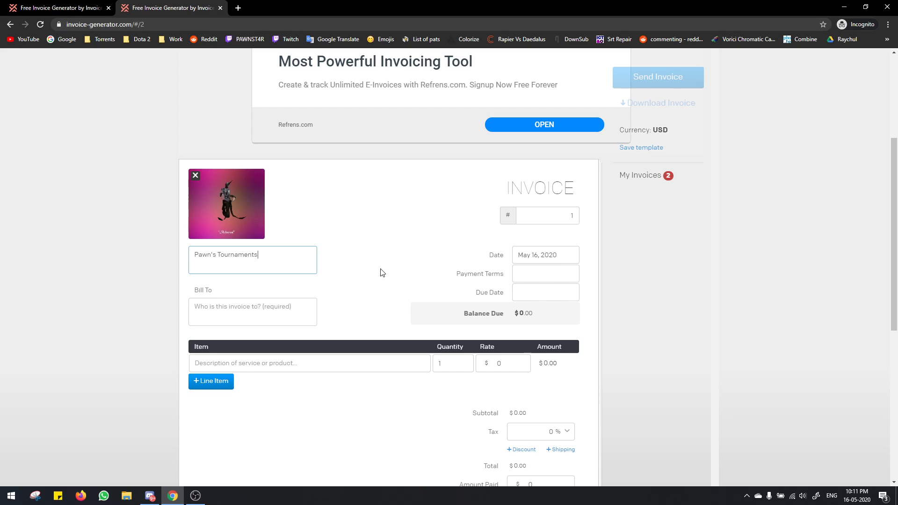
pyautogui.moveTo(357, 185)
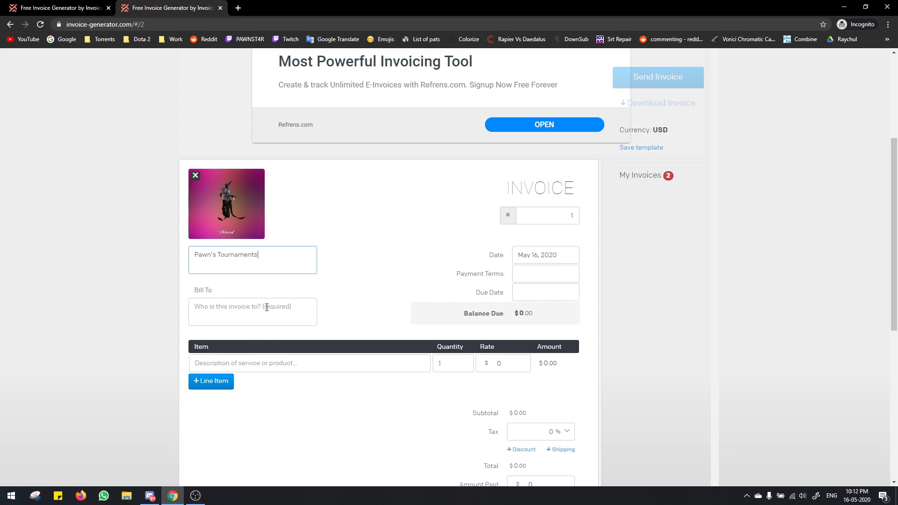
# Bill the invoice to Game.tv with payment terms 'Tournaments'.
pyautogui.click(251, 311)
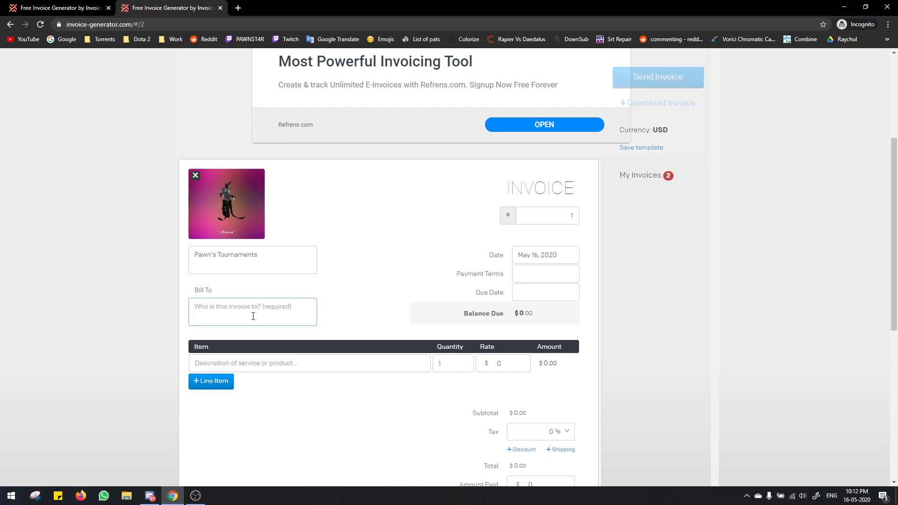
pyautogui.write('Game.tv')
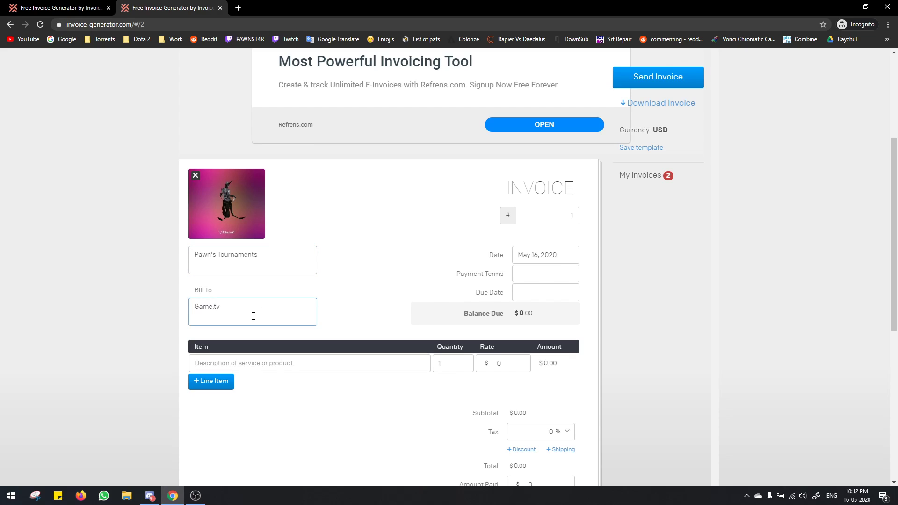
pyautogui.click(544, 273)
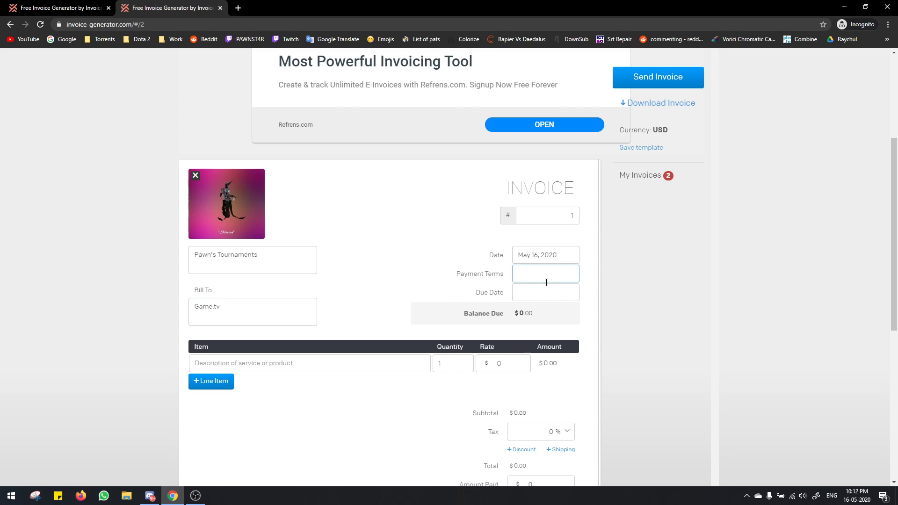
pyautogui.write('Tournaments')
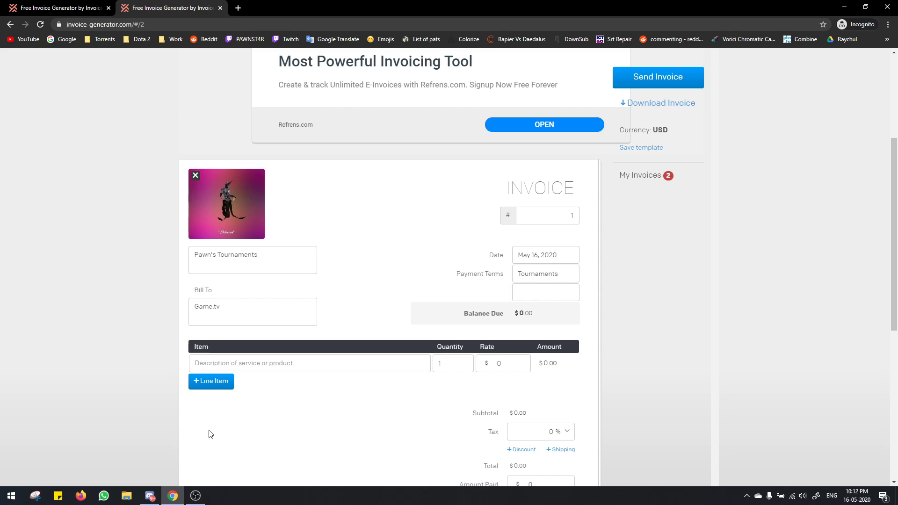
# Describe the line item as 'Game.tv Sponsored Tournaments' with quantity 30.
pyautogui.click(309, 363)
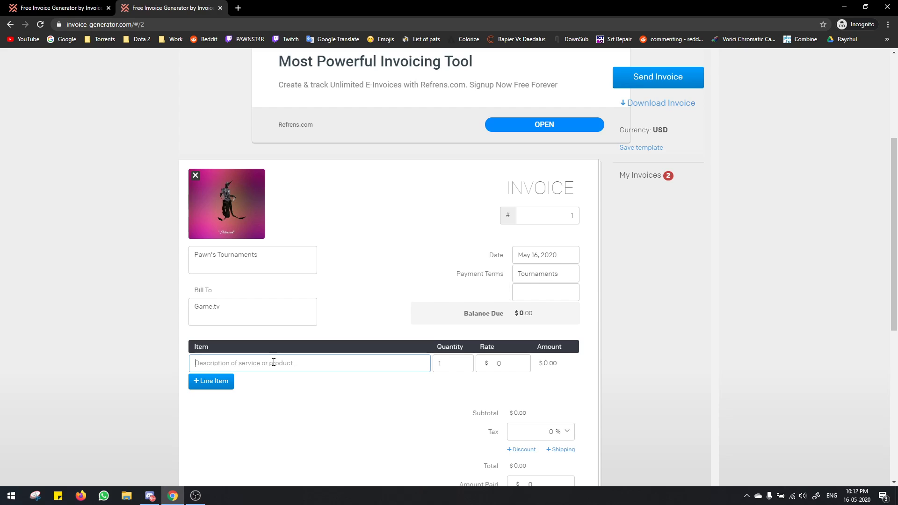
pyautogui.write('Game.tv Spons')
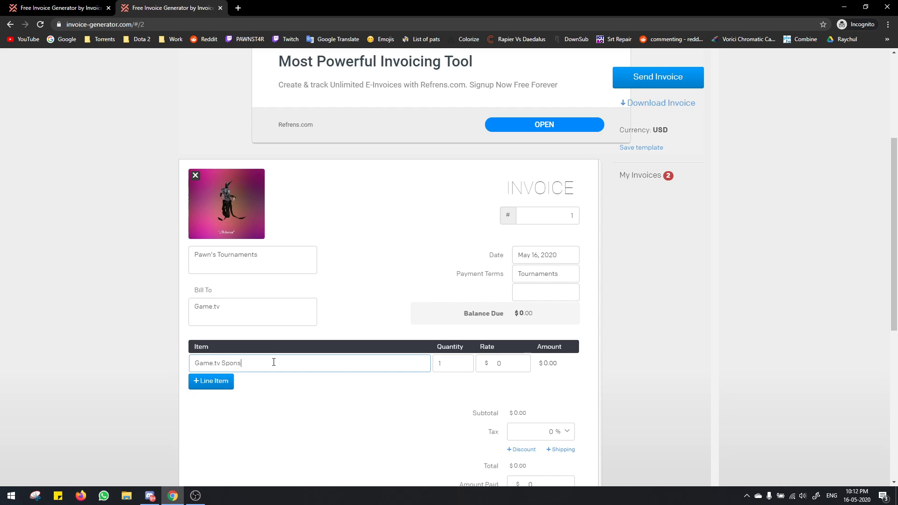
pyautogui.write('ored Tournaments')
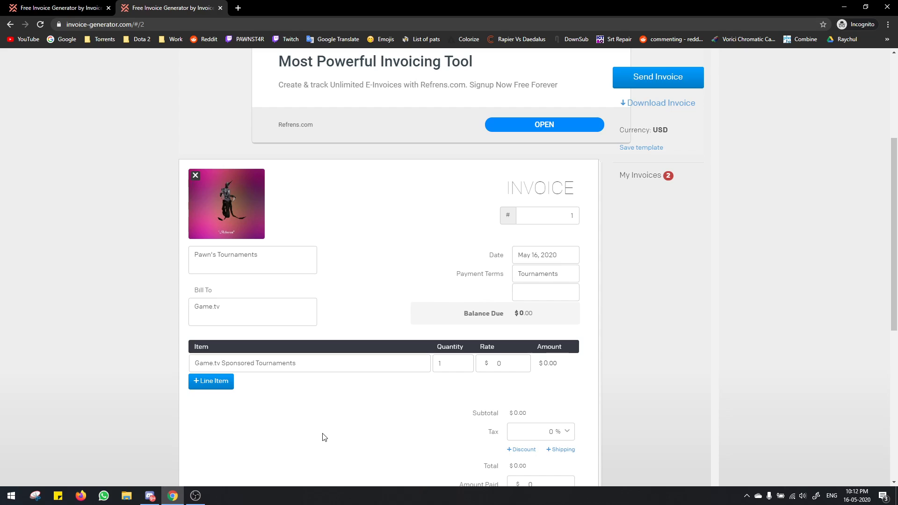
pyautogui.click(452, 362)
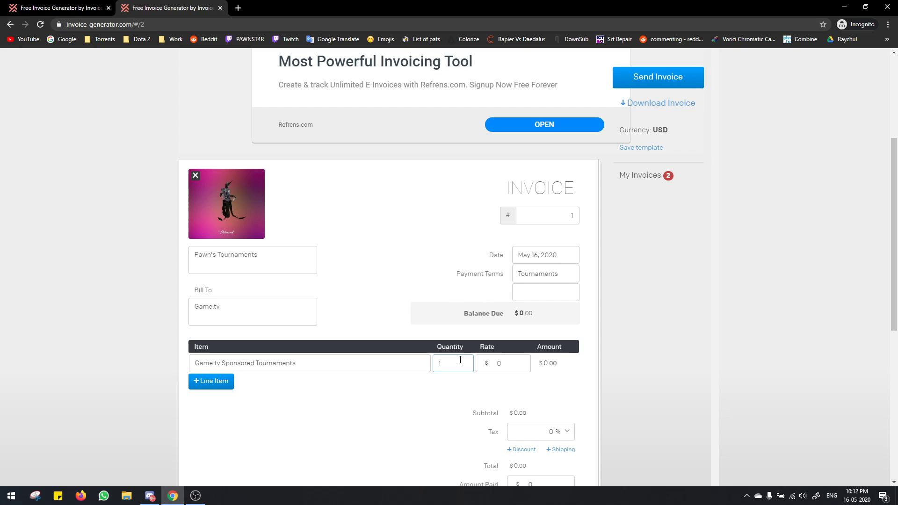
pyautogui.click(452, 362)
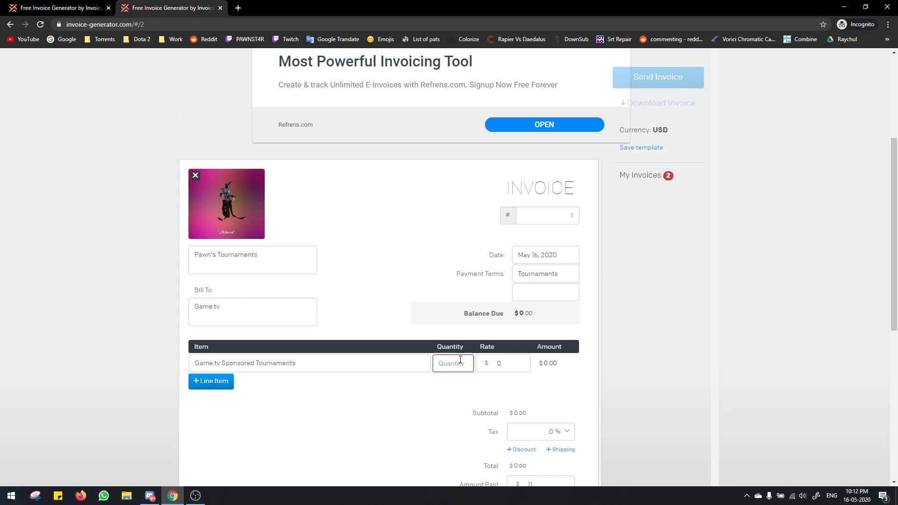
pyautogui.write('30')
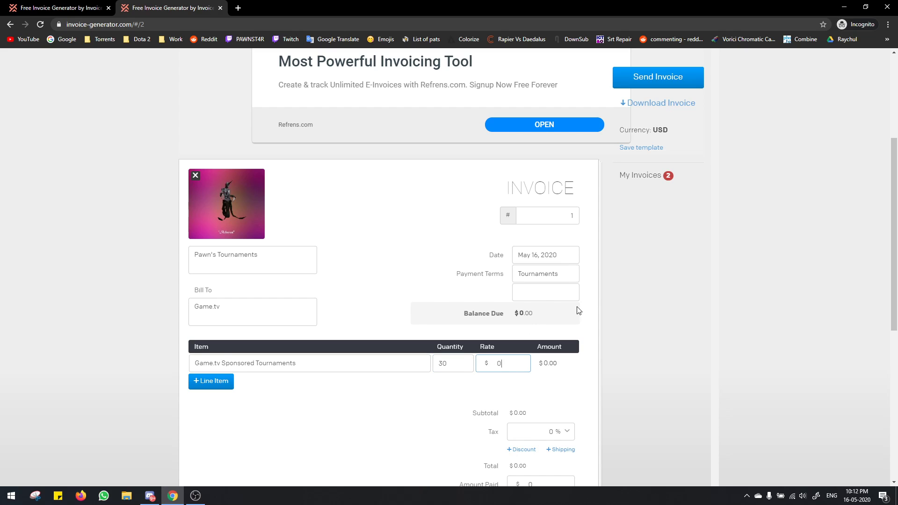
# Switch the invoice currency from USD to India Rupee (INR).
pyautogui.scroll(-3)
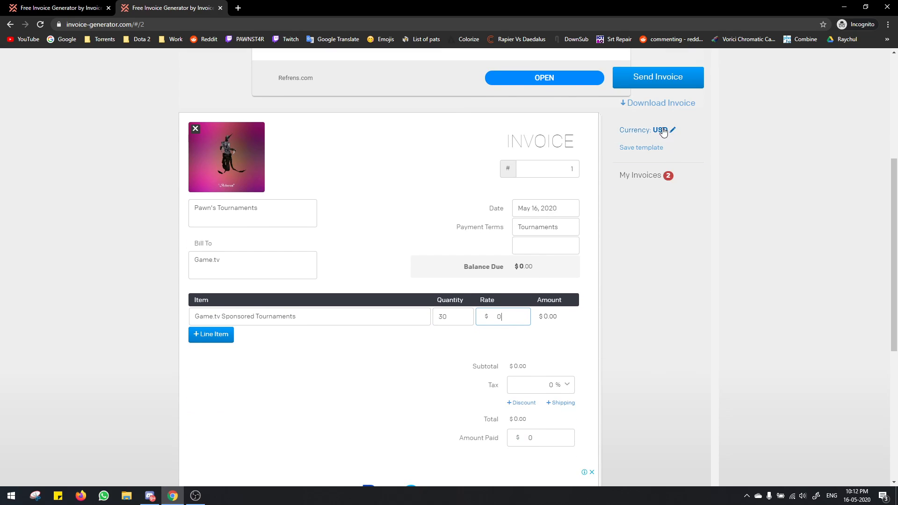
pyautogui.click(661, 130)
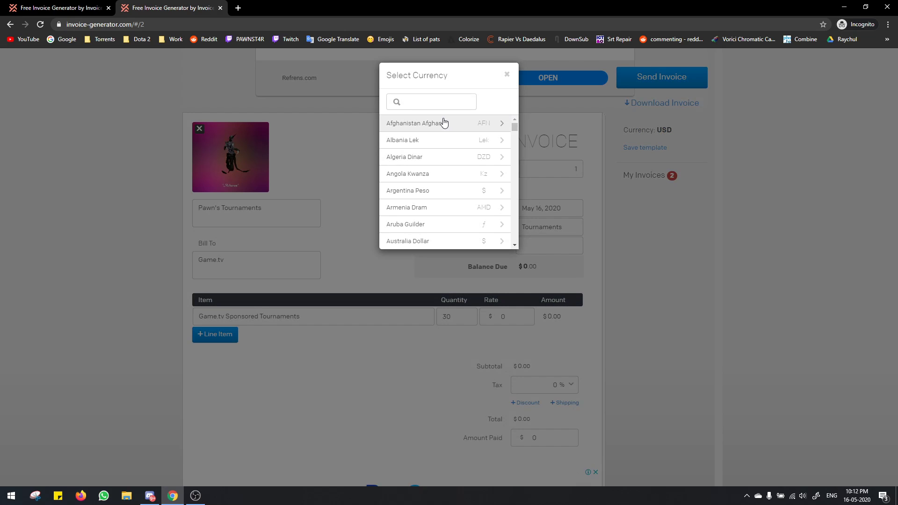
pyautogui.write('inr')
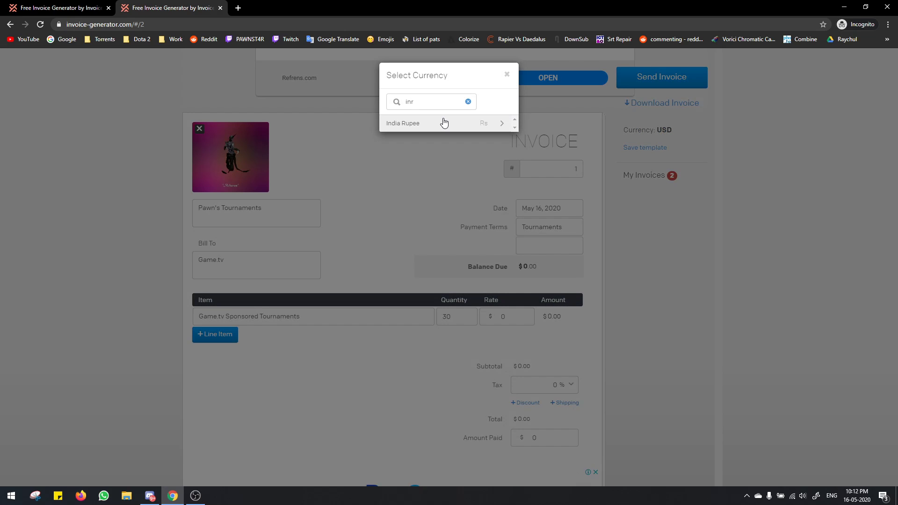
pyautogui.click(402, 122)
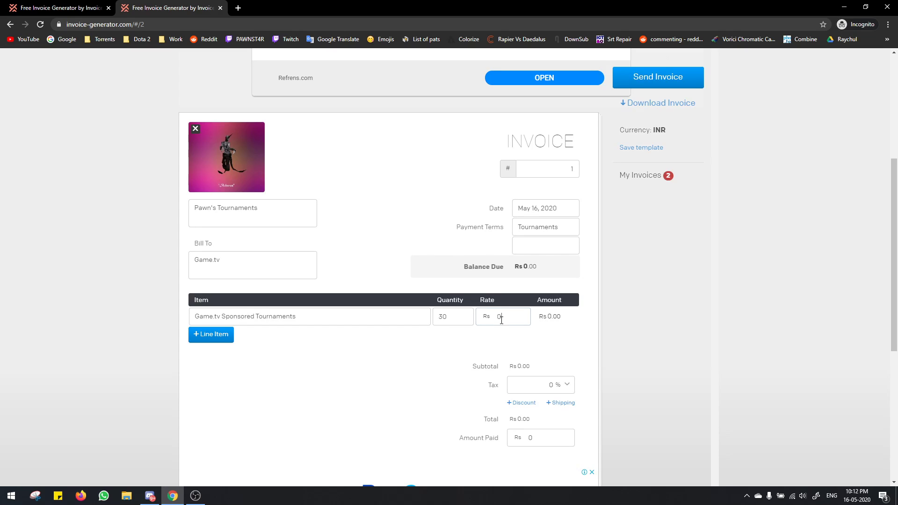
# Set the line item's rate to 50, giving a total of Rs 1,500.
pyautogui.click(503, 316)
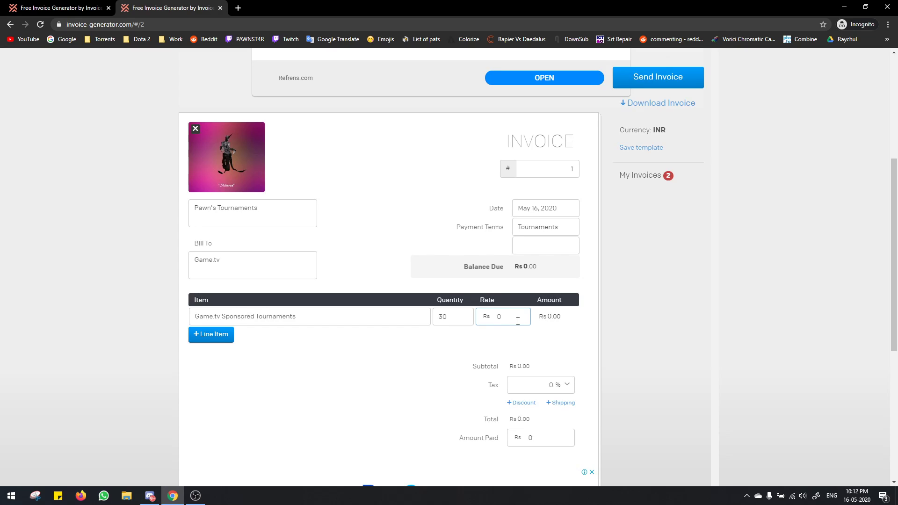
pyautogui.write('50')
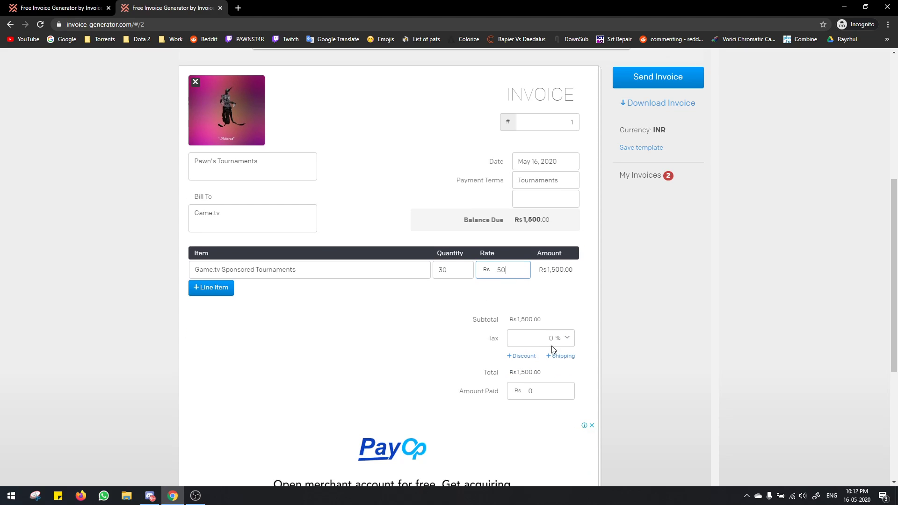
pyautogui.scroll(-3)
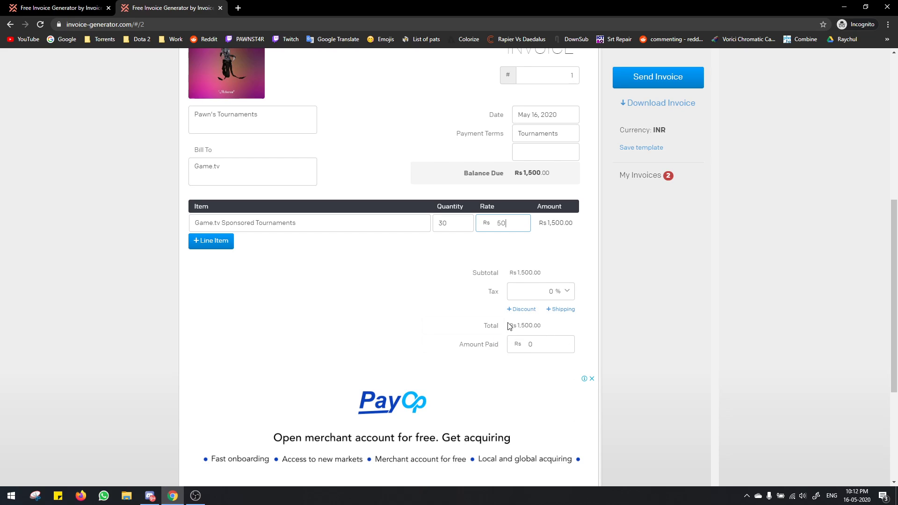
pyautogui.scroll(-3)
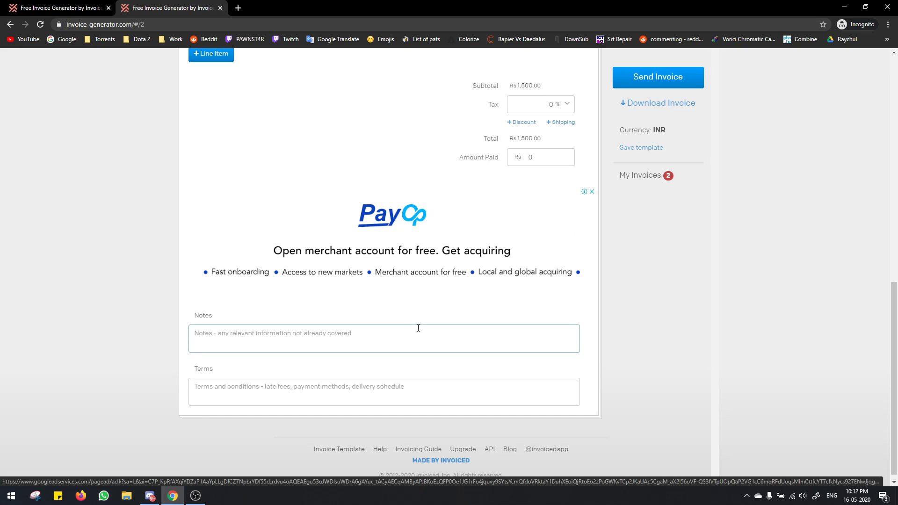
# Write notes 'Payment Mode: PayTM' and 'PayTM number: 123456789'.
pyautogui.write('Payment Mode: {')
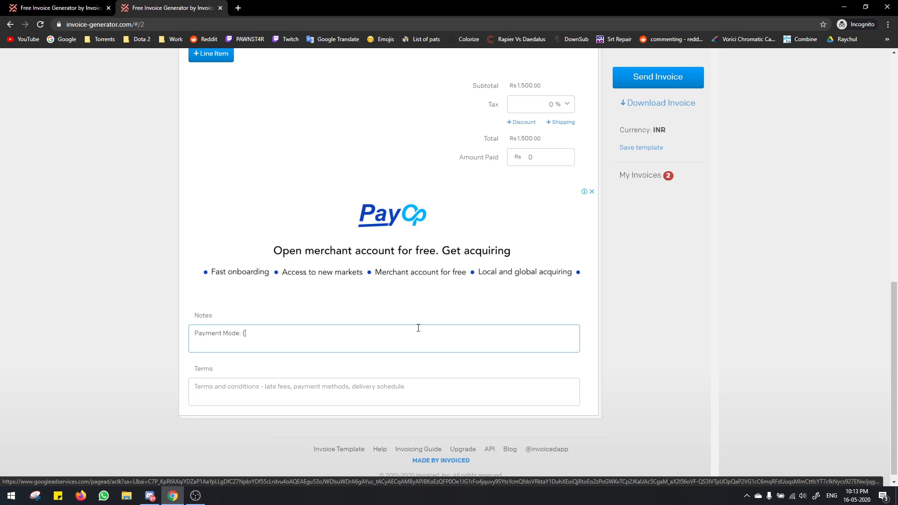
pyautogui.write('PayTM')
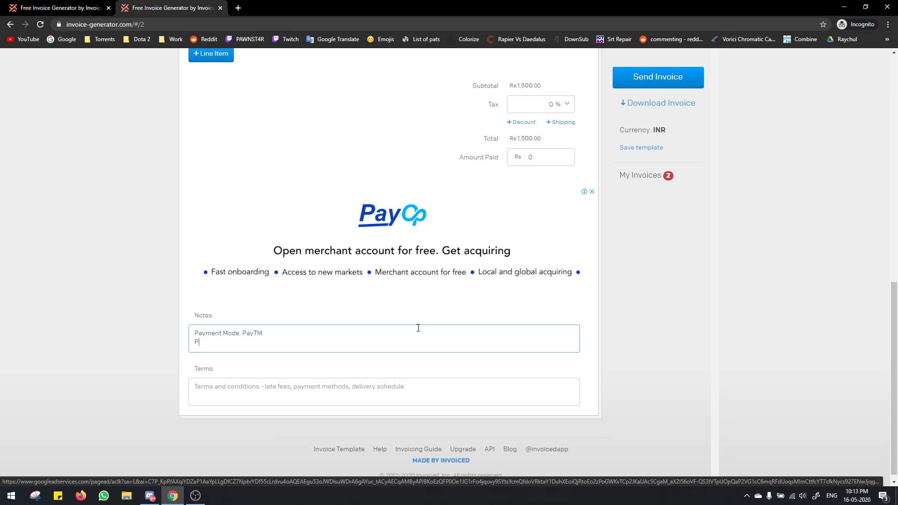
pyautogui.write('ayTM number:')
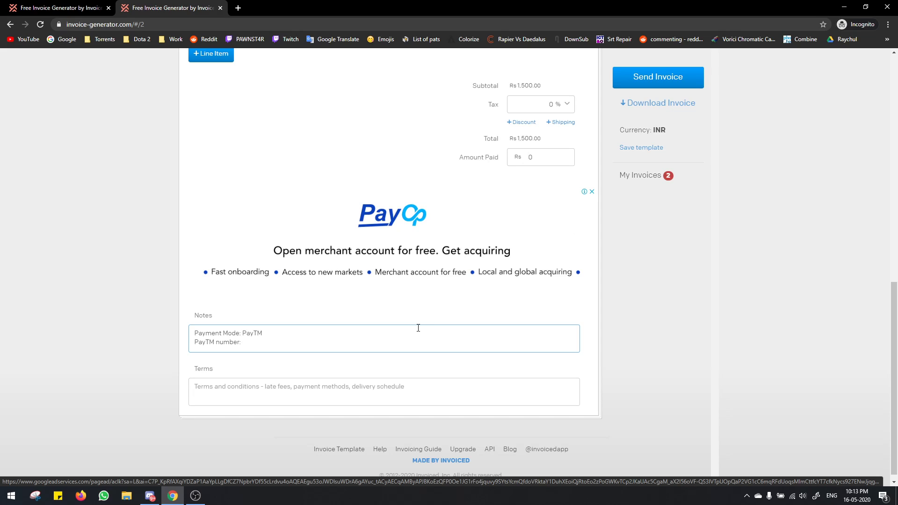
pyautogui.write('1234')
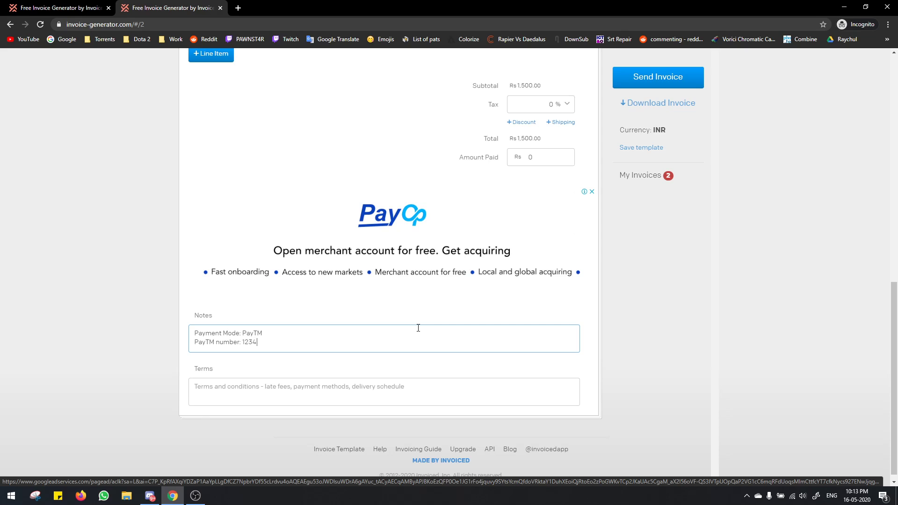
pyautogui.write('56789')
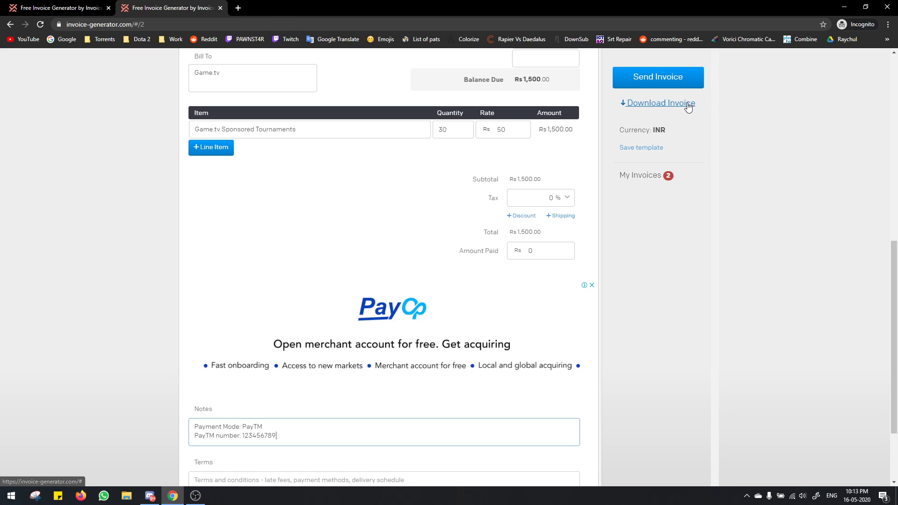
# Download Invoice #1 as a PDF and view it in Chrome.
pyautogui.click(657, 103)
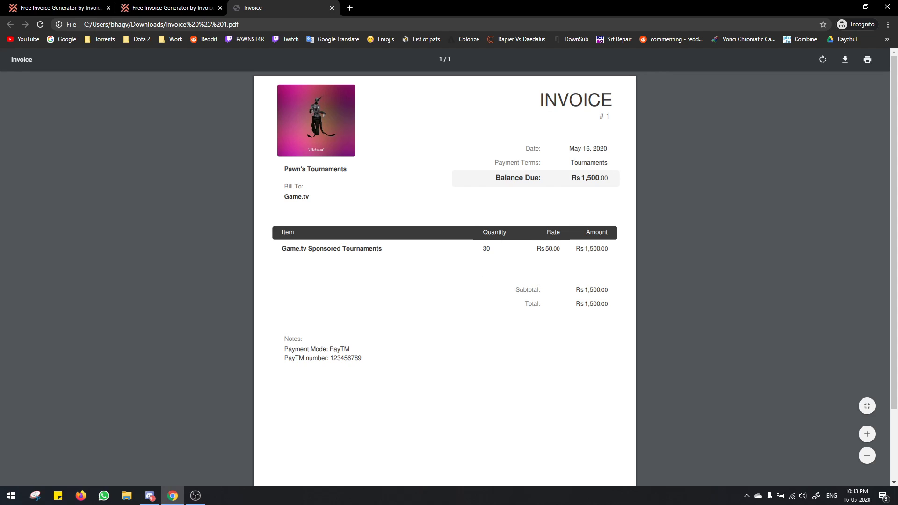
pyautogui.moveTo(347, 382)
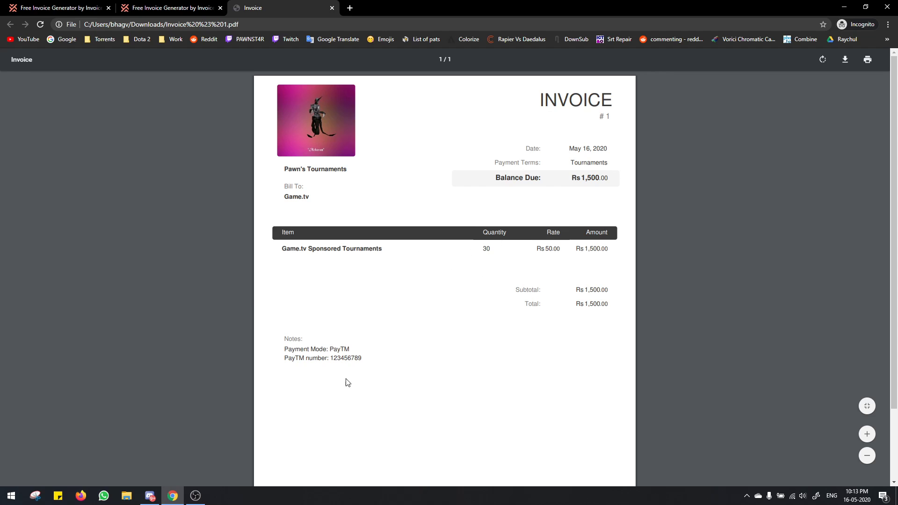